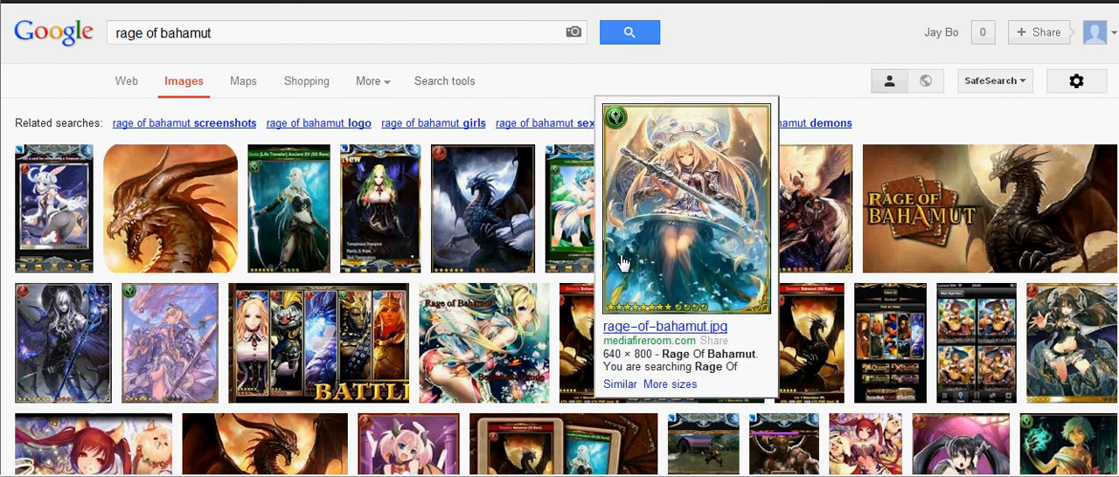
mouse_move(621, 267)
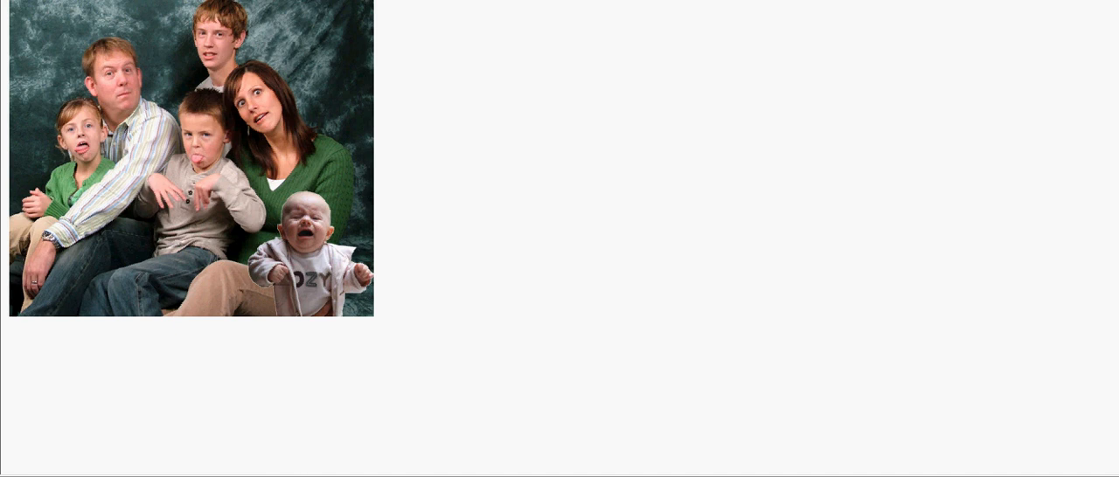
mouse_move(438, 436)
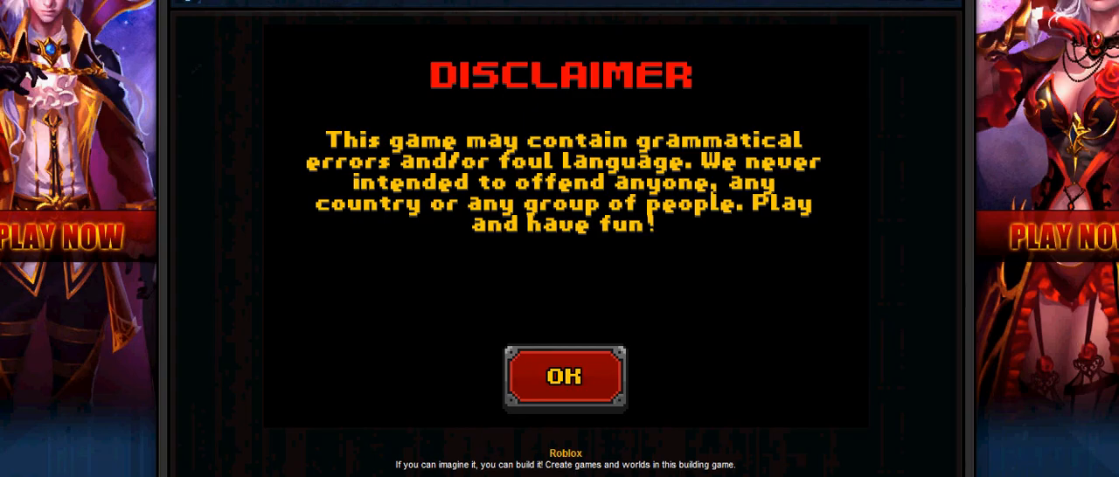
scroll(up, 3)
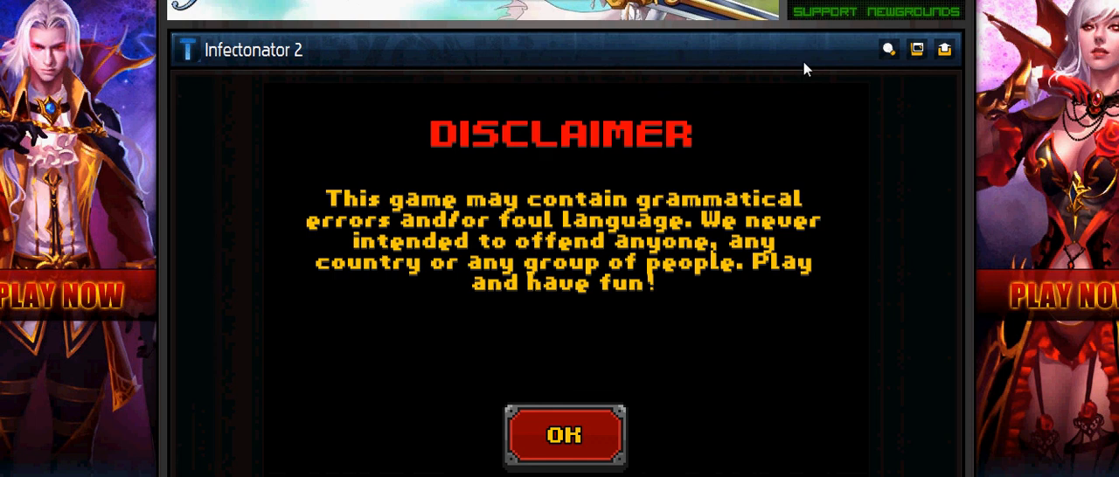
mouse_move(606, 288)
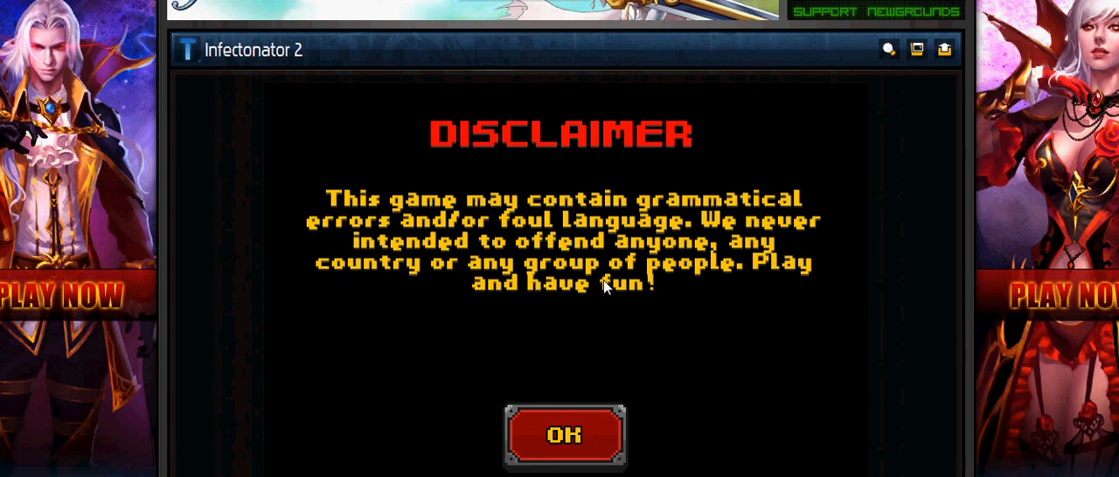
mouse_move(249, 132)
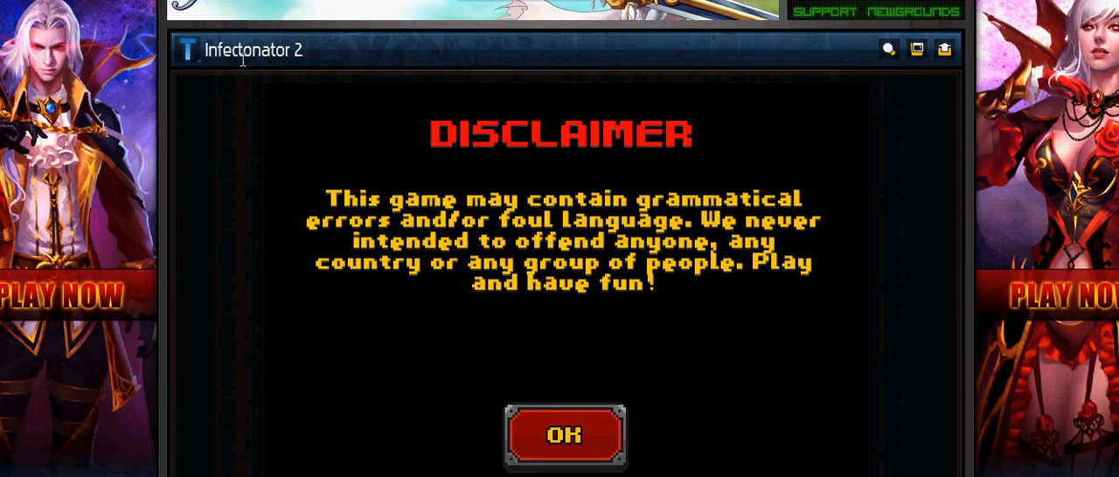
mouse_move(322, 67)
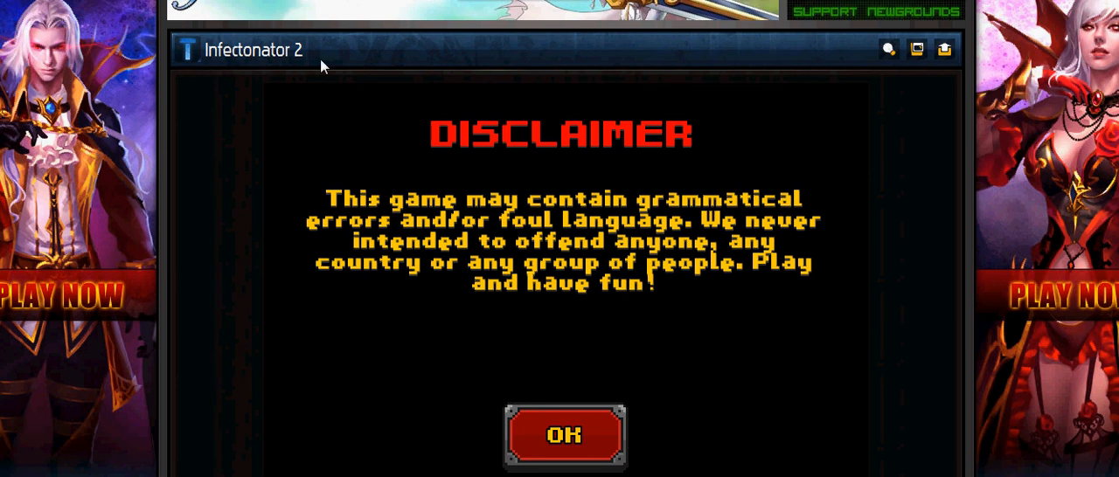